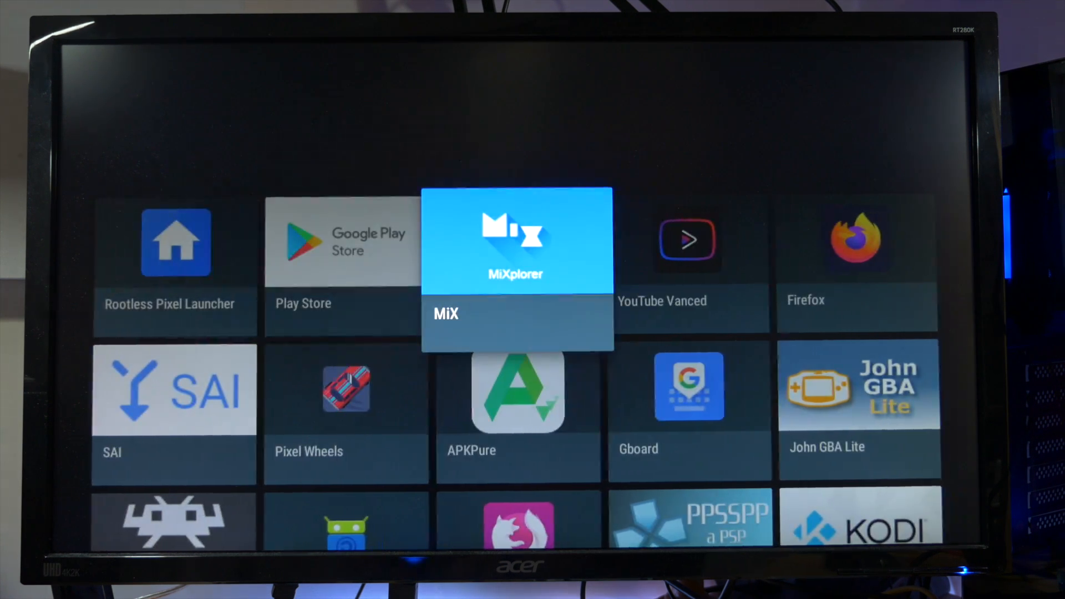
Browse the row of installed apps, launch Firefox and scroll its page
key(Right)
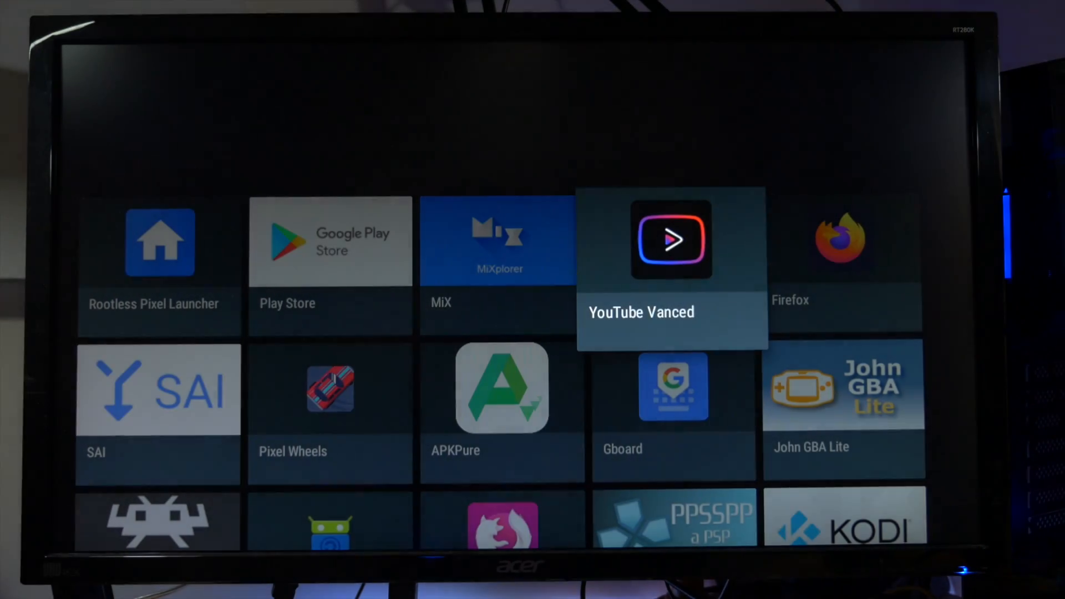
click(672, 241)
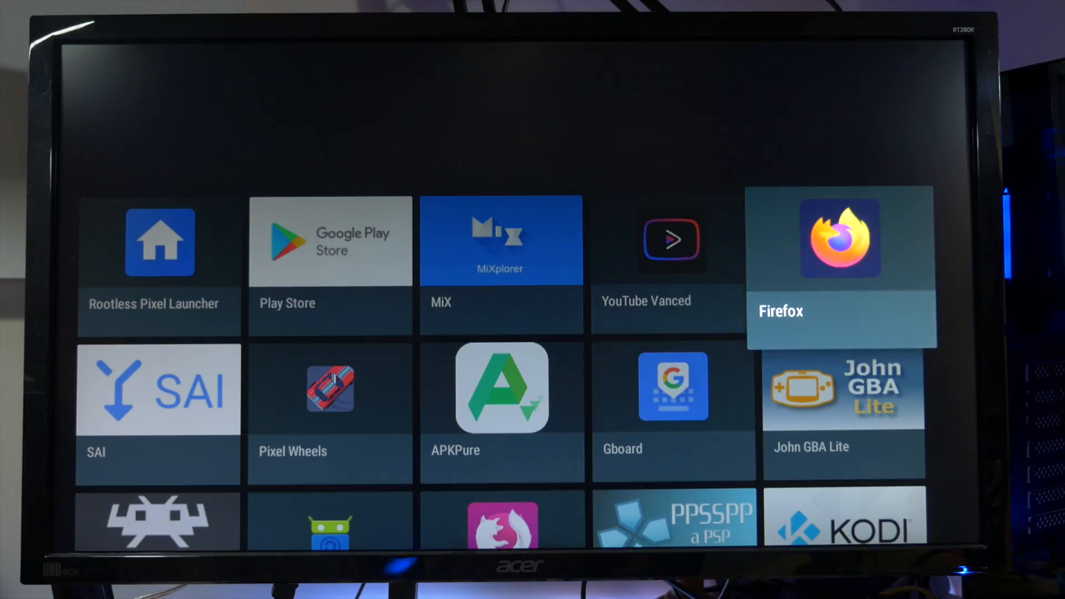
click(841, 238)
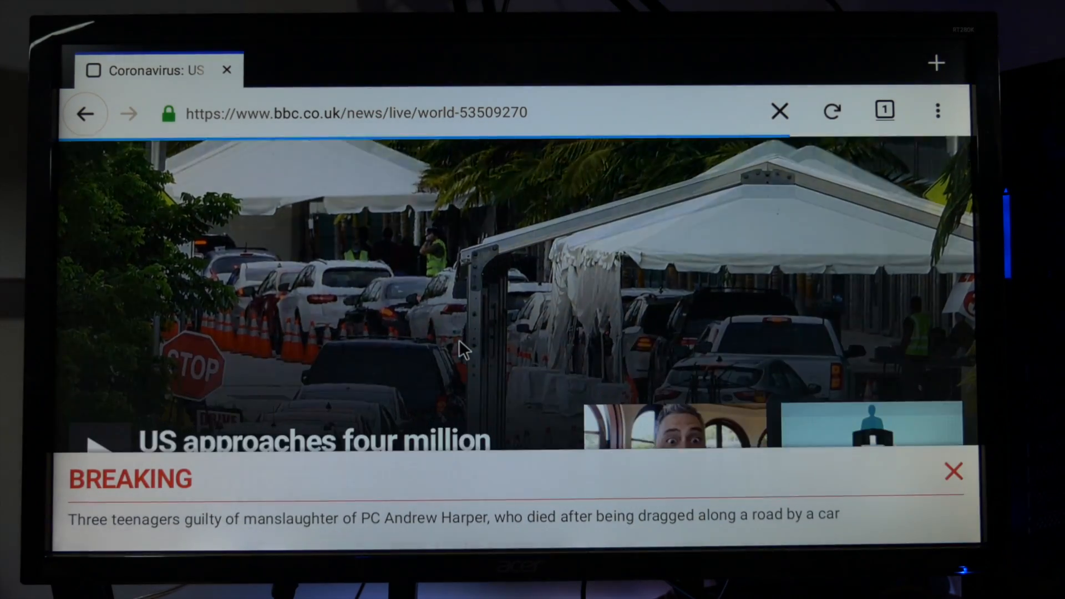
scroll(down, 3)
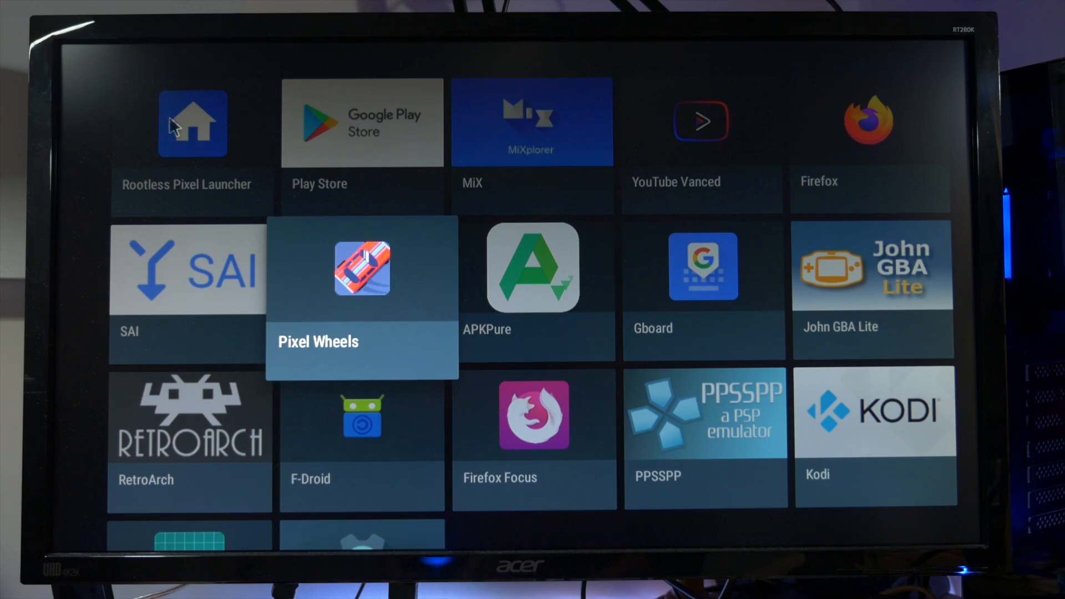
Launch the F-Droid store, browse its categories, then reach Kodi's Android apps add-ons
click(361, 267)
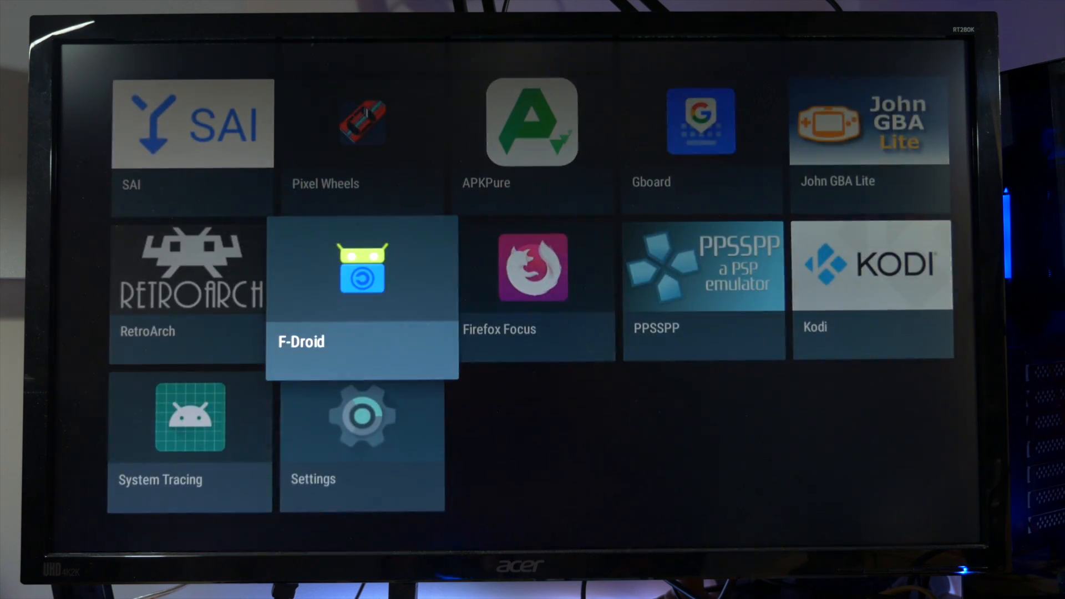
click(361, 293)
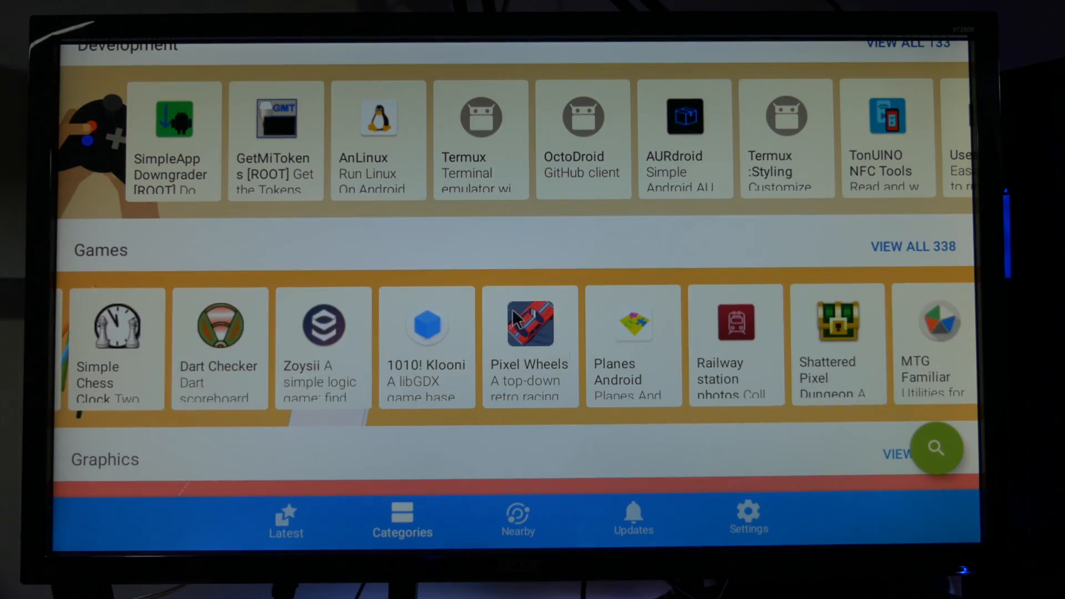
click(530, 322)
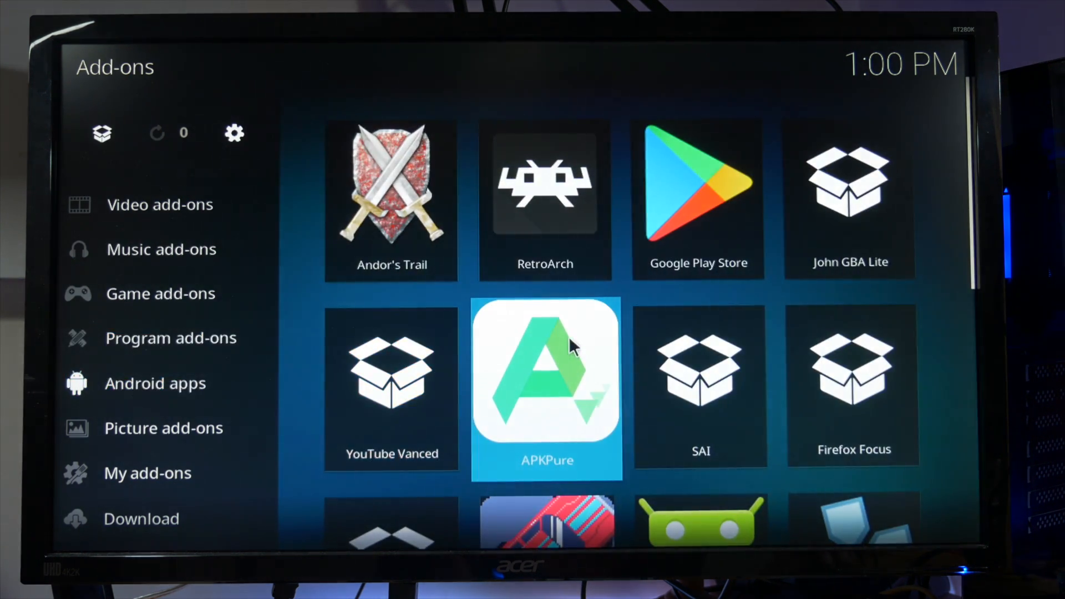
Scroll past Pixel Wheels, F-Droid, PPSSPP and Gboard, then select Program add-ons
scroll(down, 3)
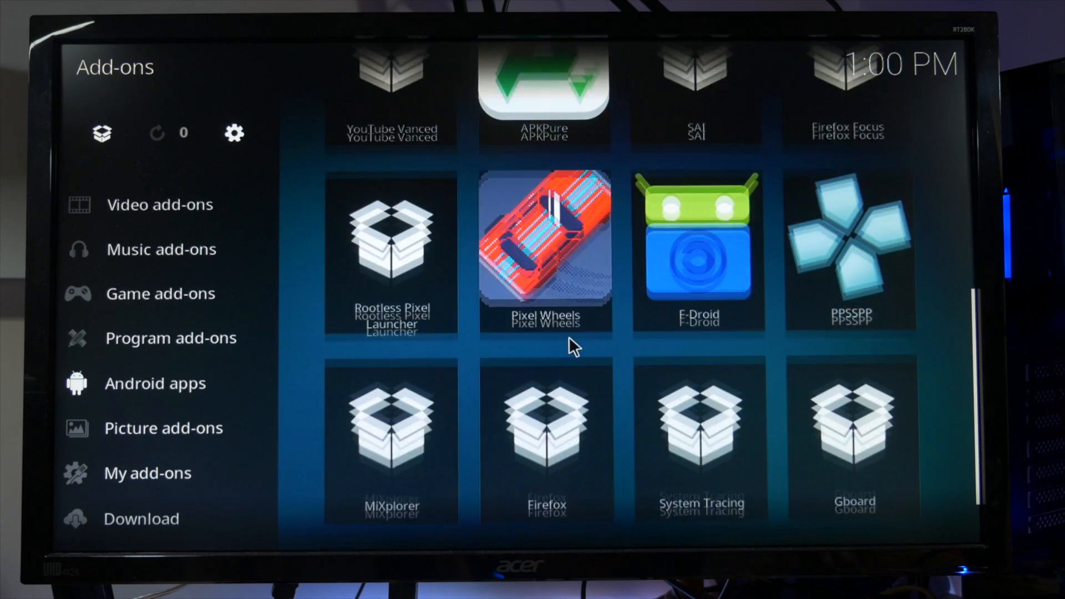
click(169, 337)
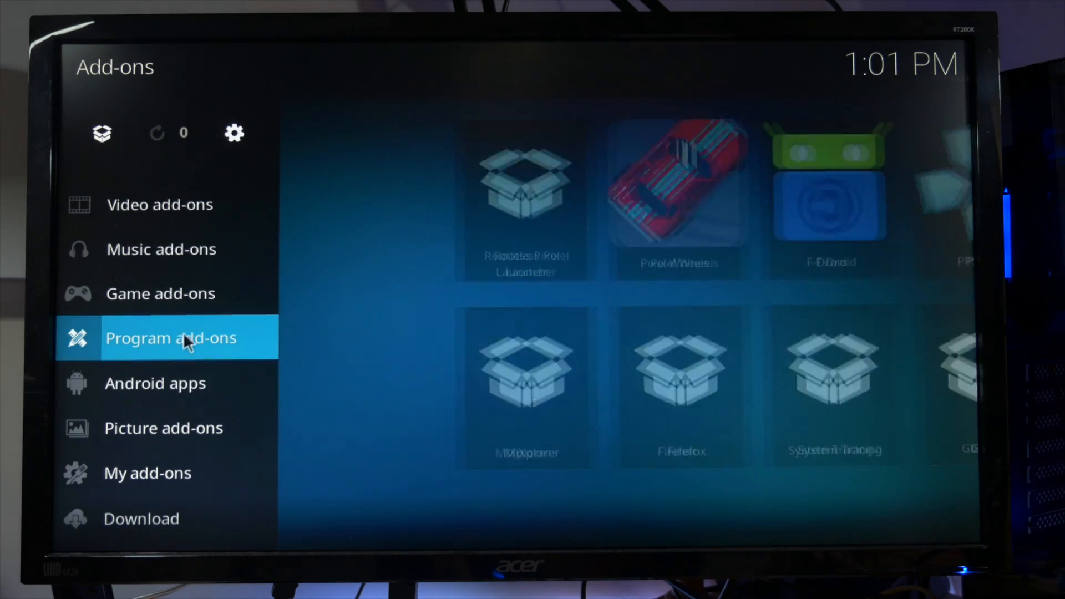